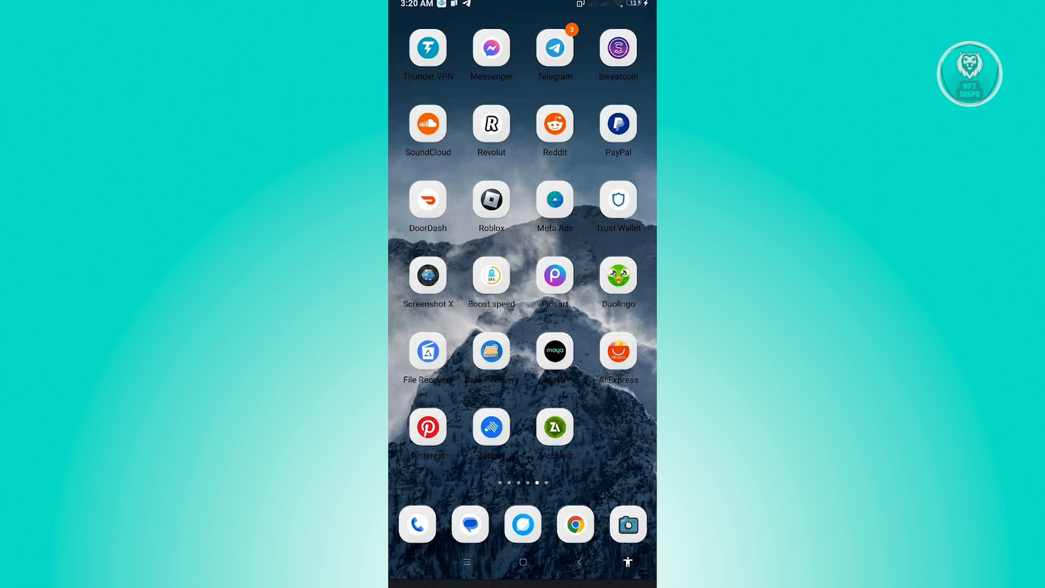
# - Launch AliExpress and browse the Explore home page's Summer Sale and SuperDeals offers
pyautogui.click(616, 351)
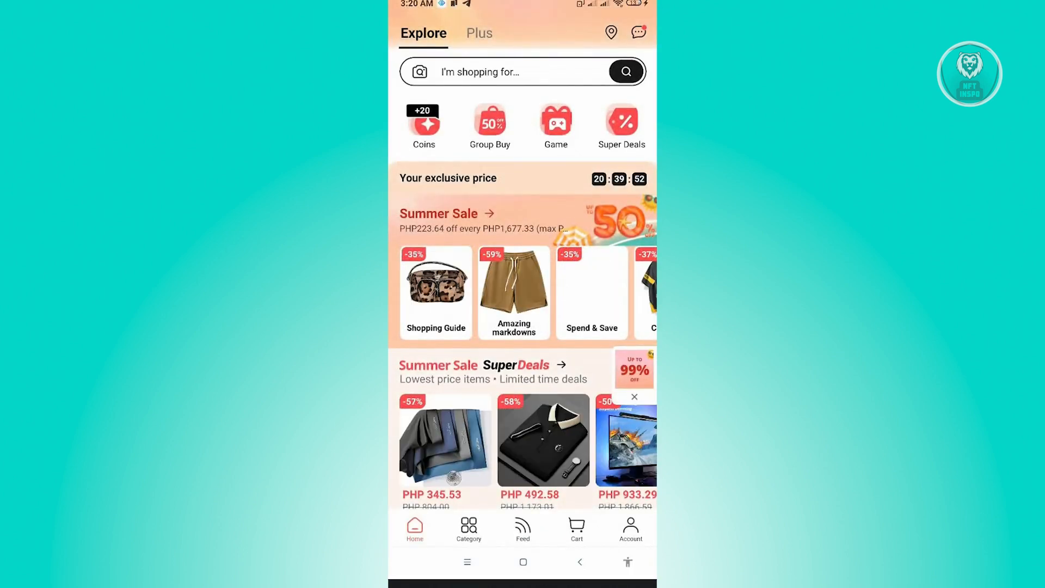
pyautogui.write('13x4 lace frontal wig')
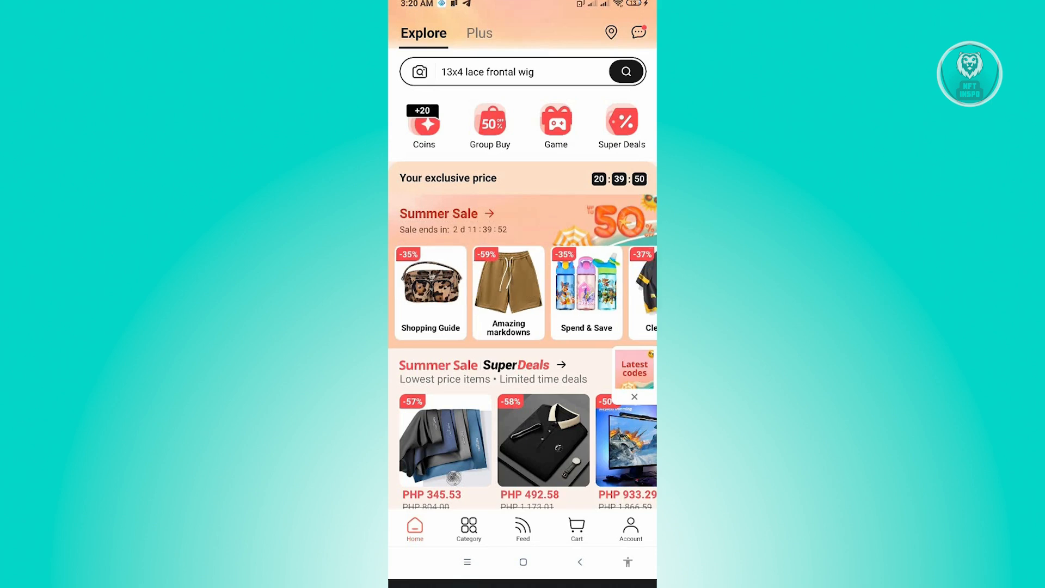
pyautogui.hscroll(-3)
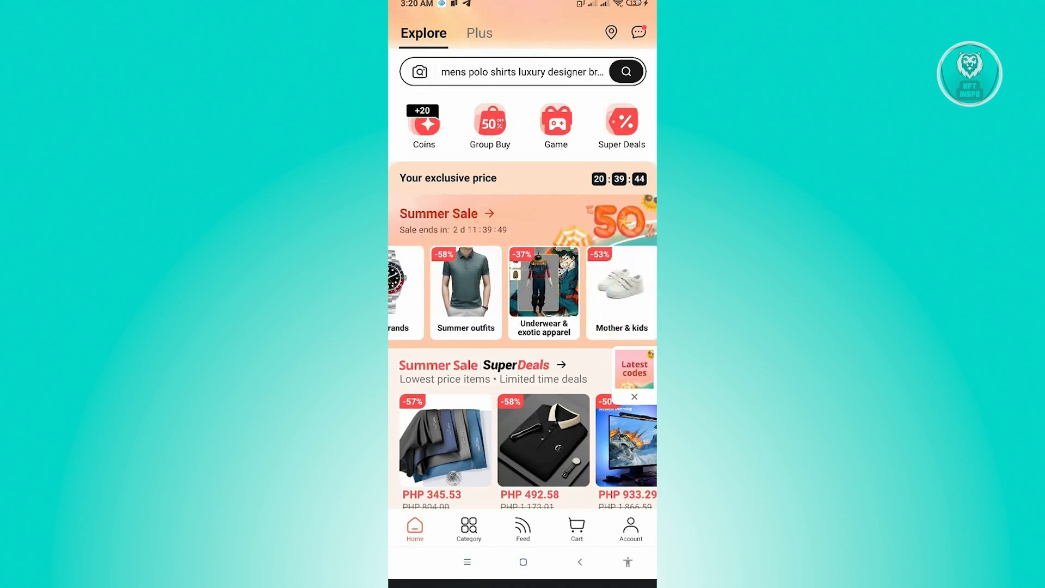
# - Open the AliExpress Service Center page with popular solutions and order FAQs
pyautogui.click(629, 527)
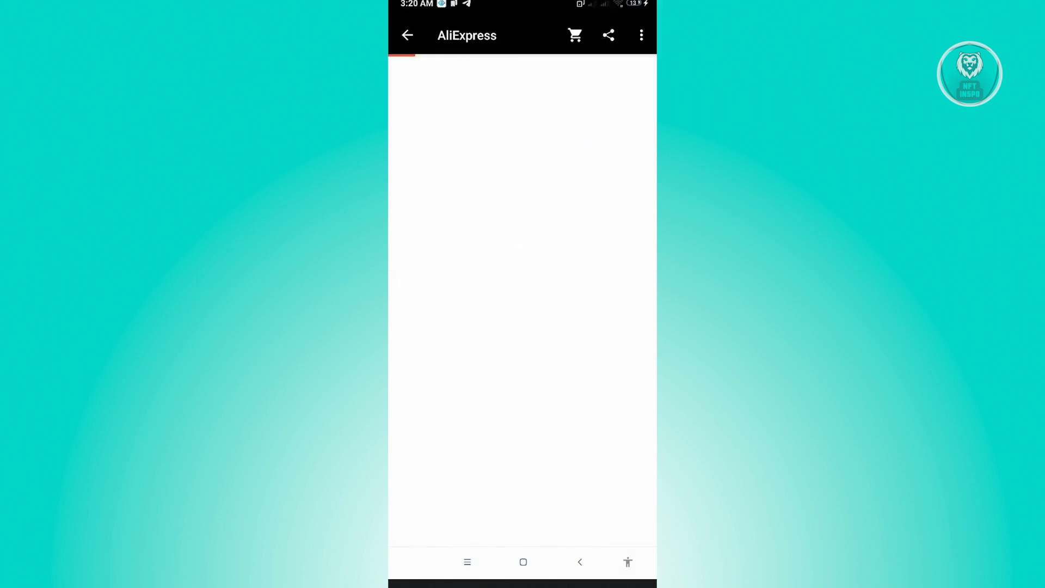
pyautogui.click(511, 445)
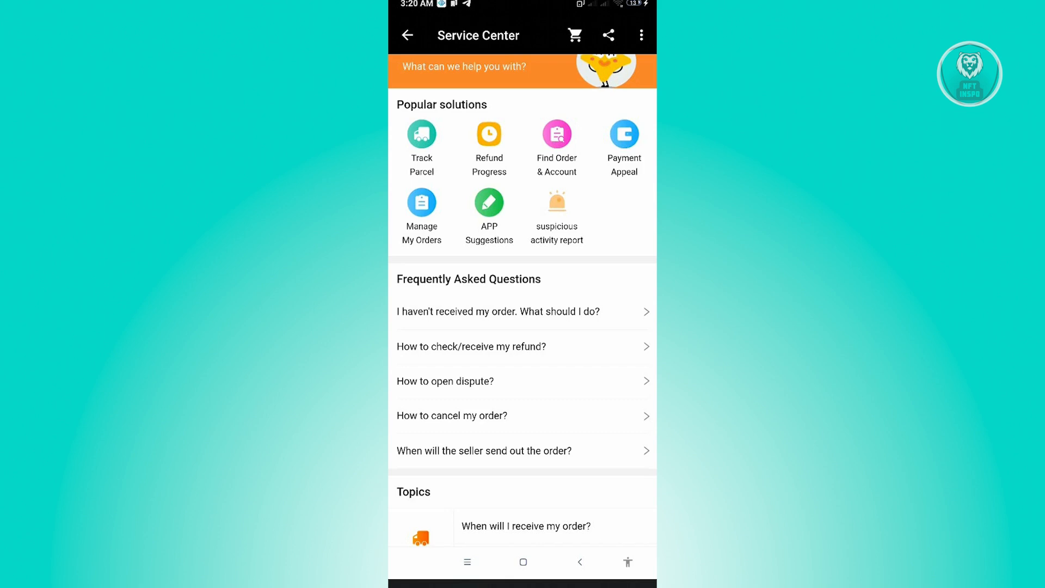
# - Scroll to the bottom of Service Center and start an Online Service chat with Eva
pyautogui.scroll(-3)
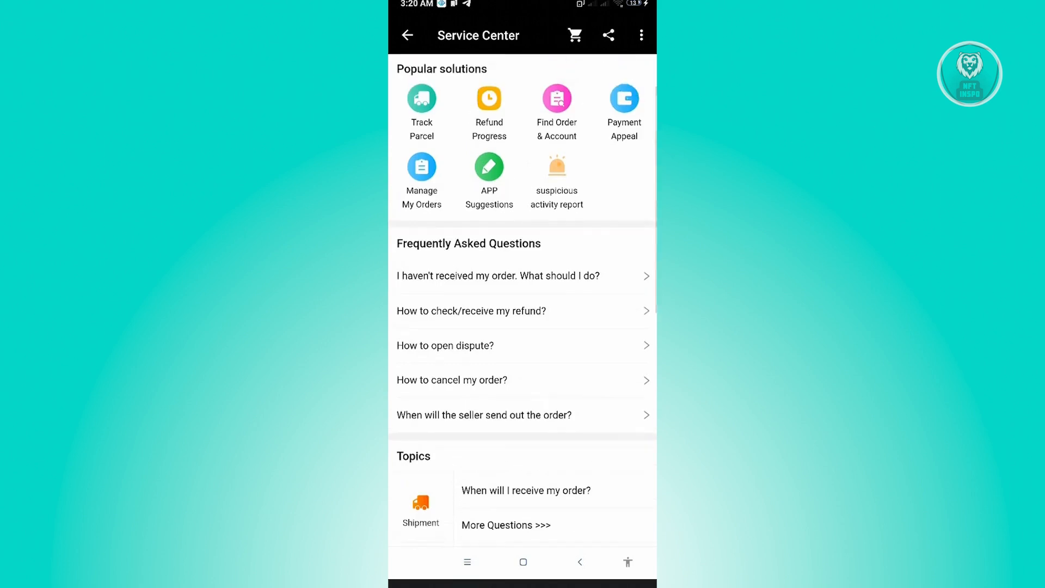
pyautogui.scroll(-3)
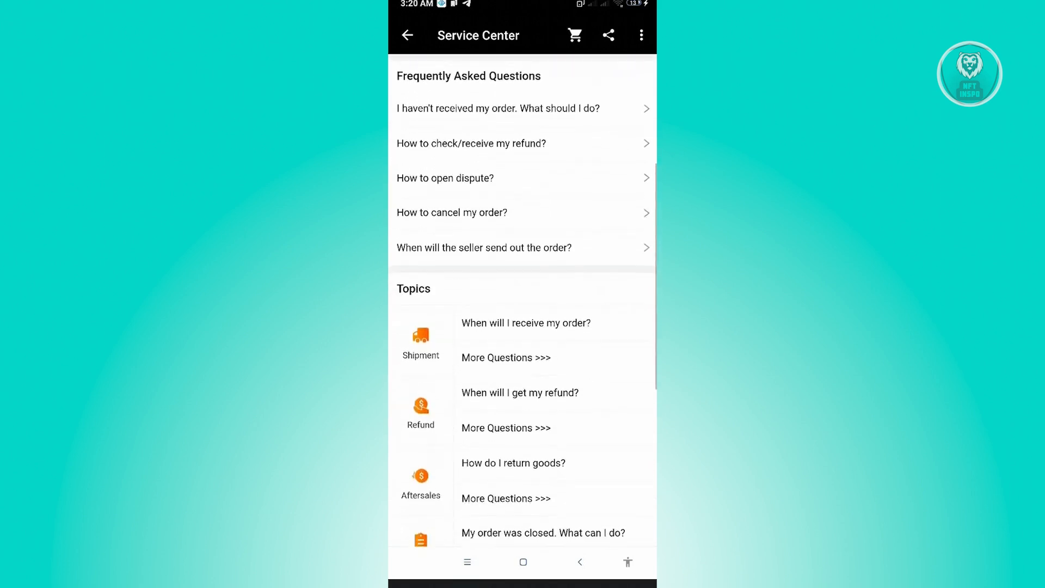
pyautogui.scroll(-3)
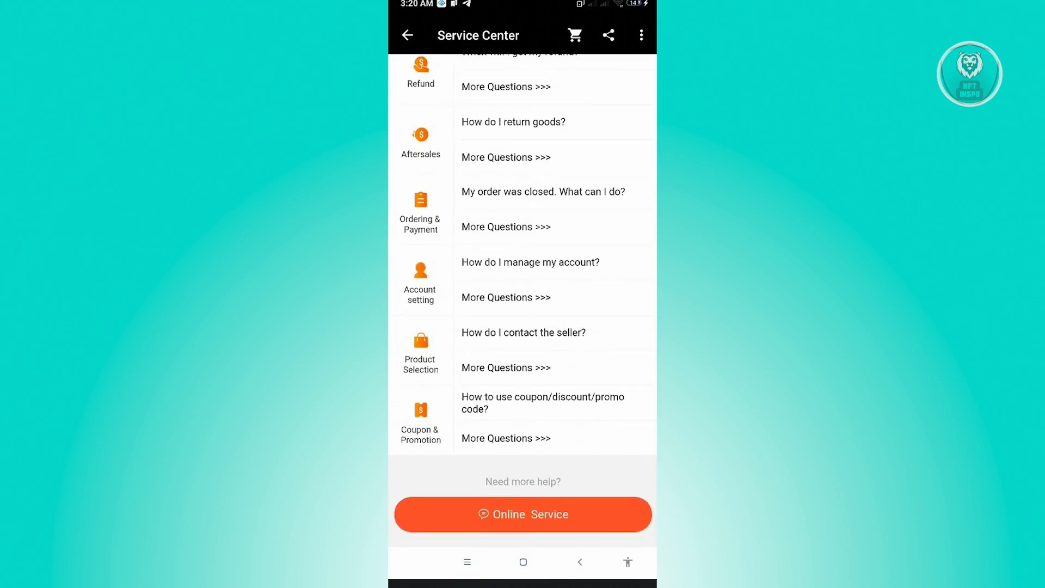
pyautogui.click(522, 513)
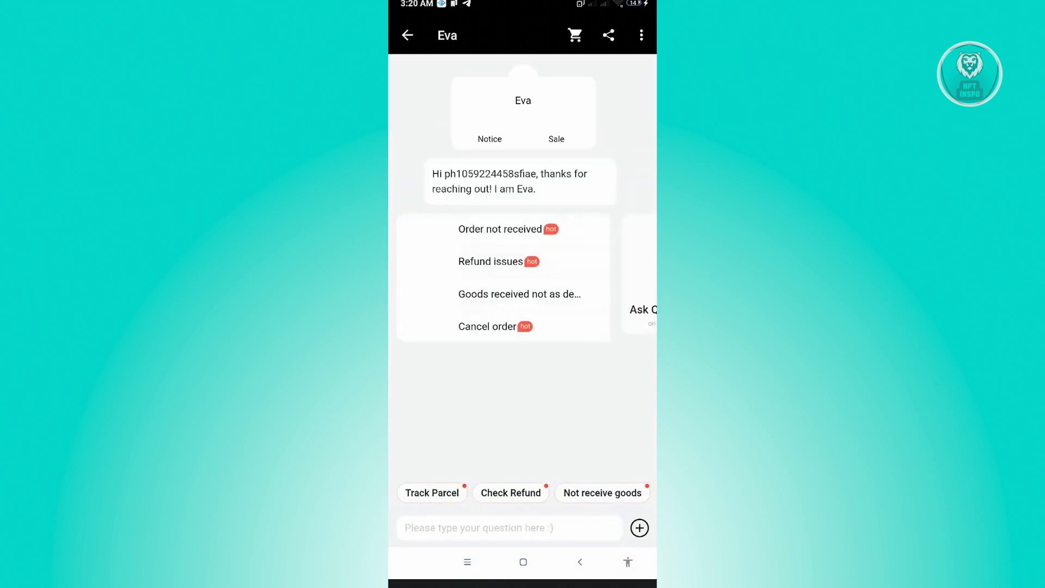